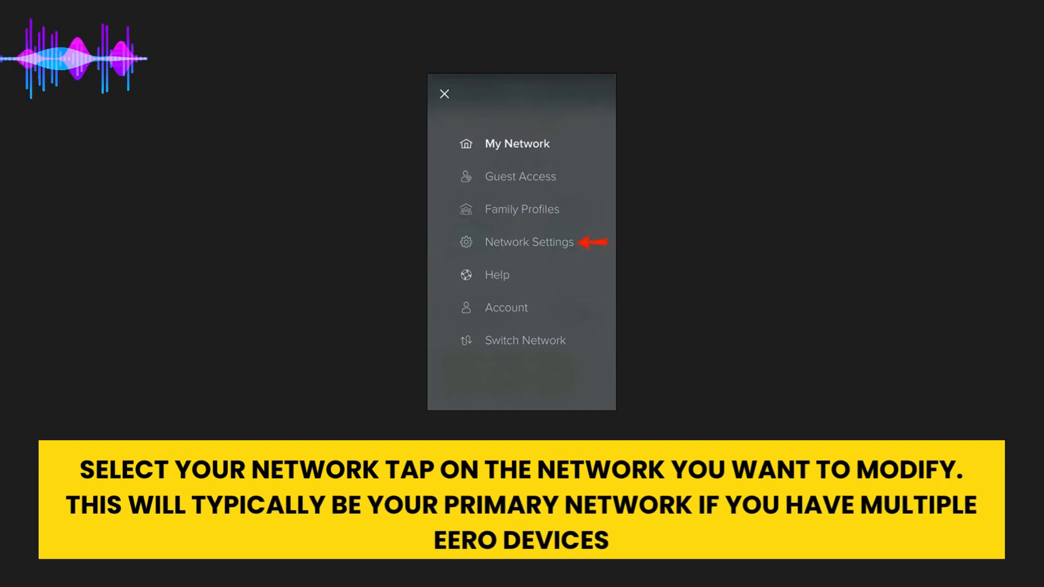
- Open the eero side menu to reach Network Settings and its Wi-Fi password option
{"action": "left_click", "coordinate": [530, 242]}
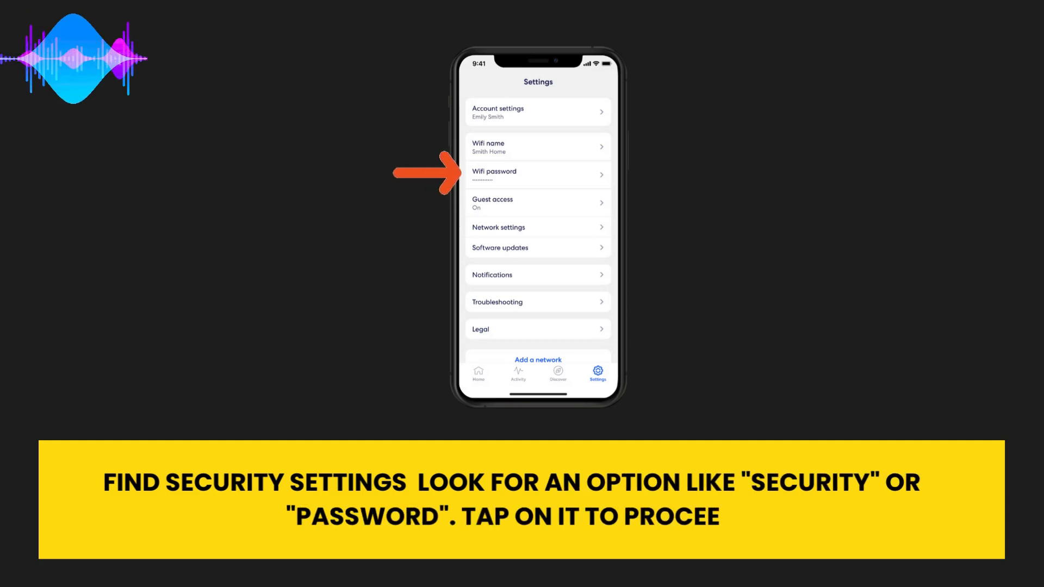
{"action": "left_click", "coordinate": [538, 174]}
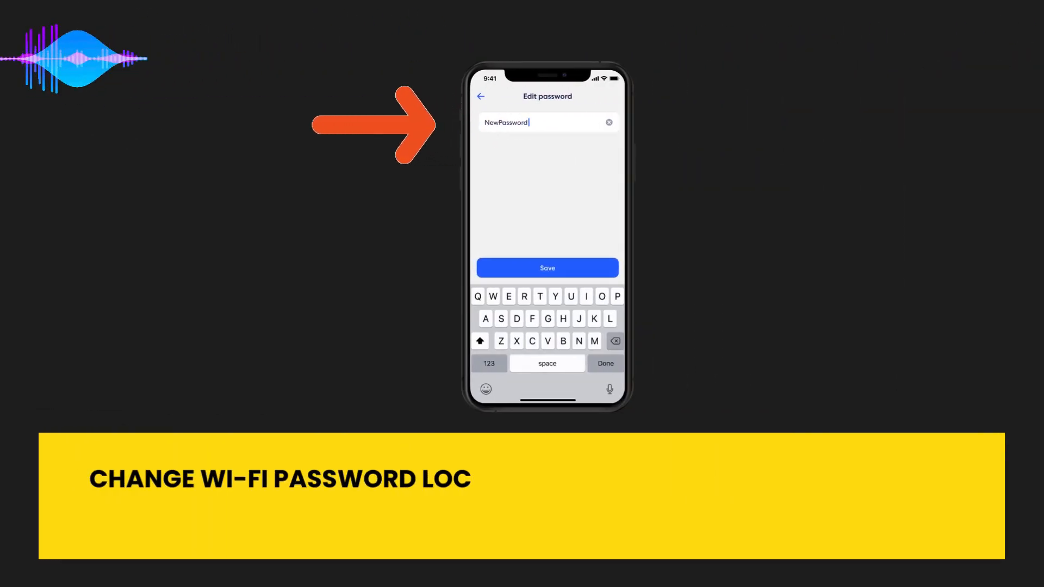